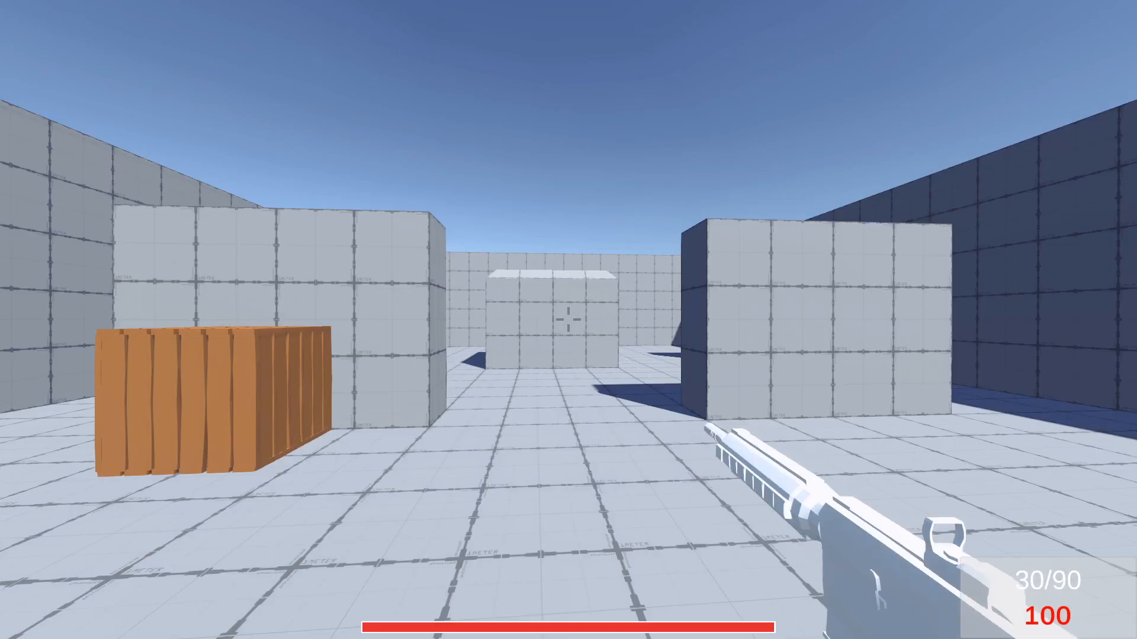
Step: Fire rifle rounds toward the crates, dropping health to 75
click(568, 320)
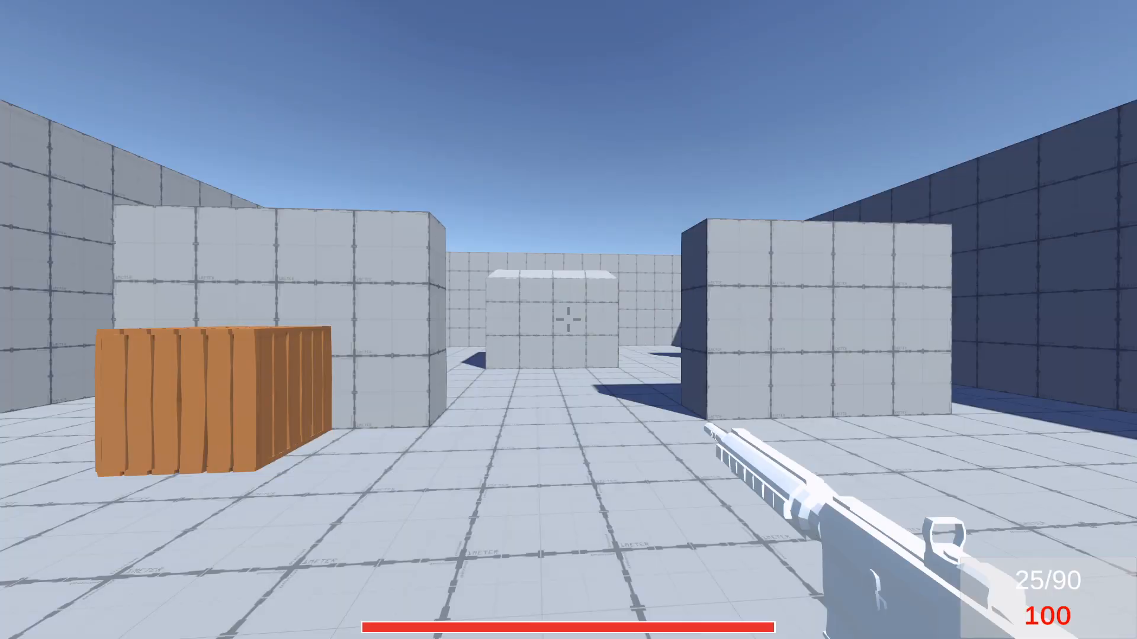
click(568, 320)
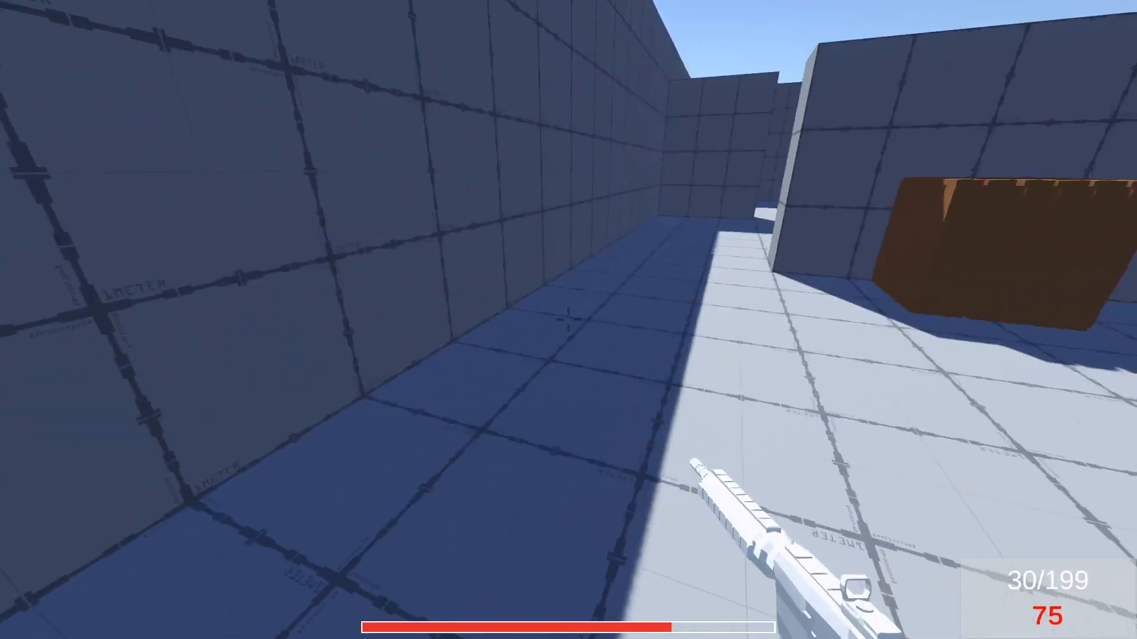
mouse_move(568, 320)
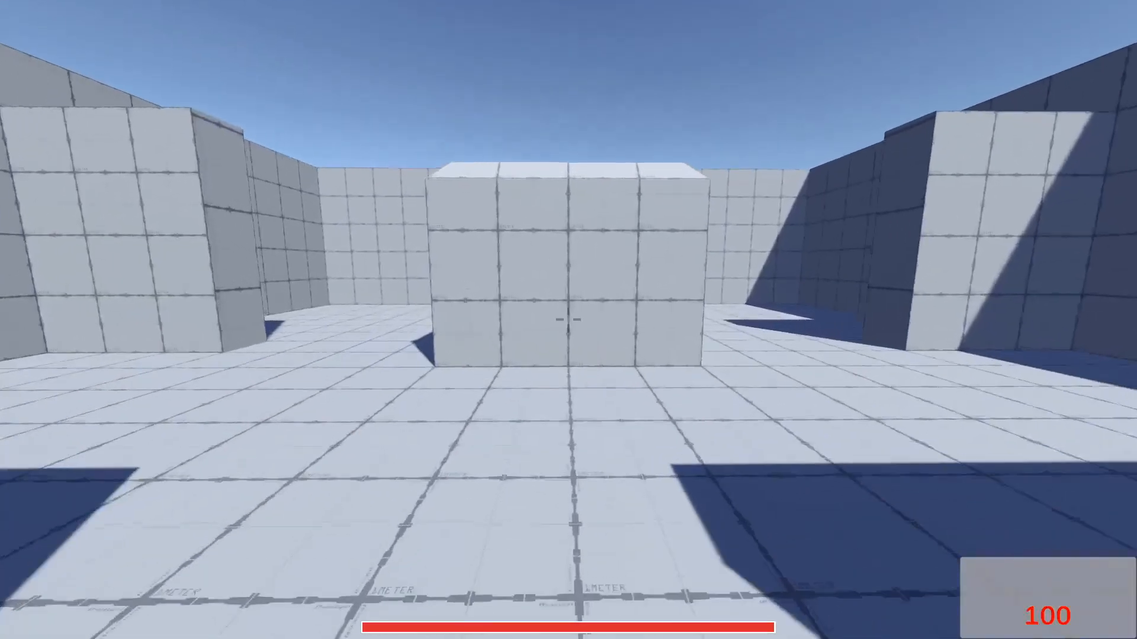
mouse_move(568, 320)
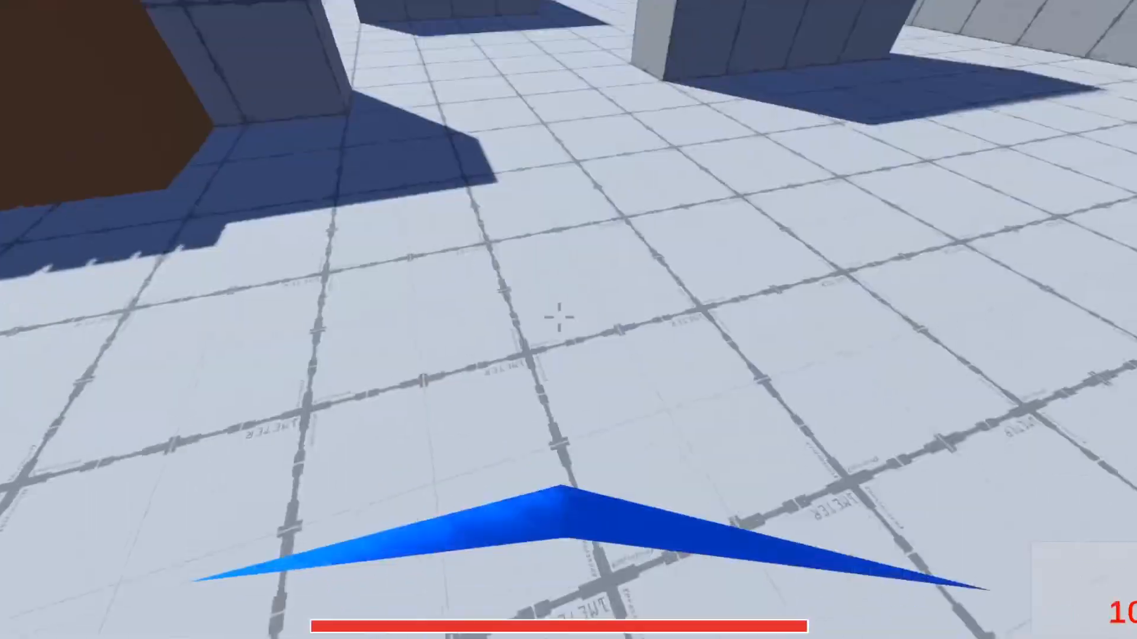
mouse_move(569, 319)
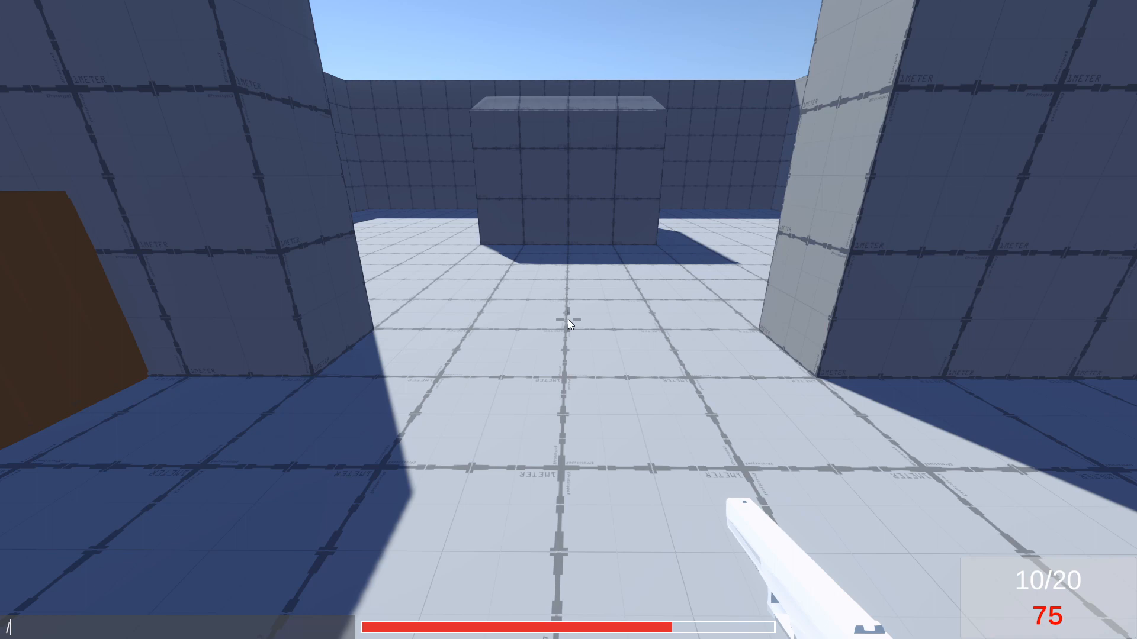
Step: Submit the /ammo chat command, then the kill command so the player suicides back to 100 health
text(ammo)
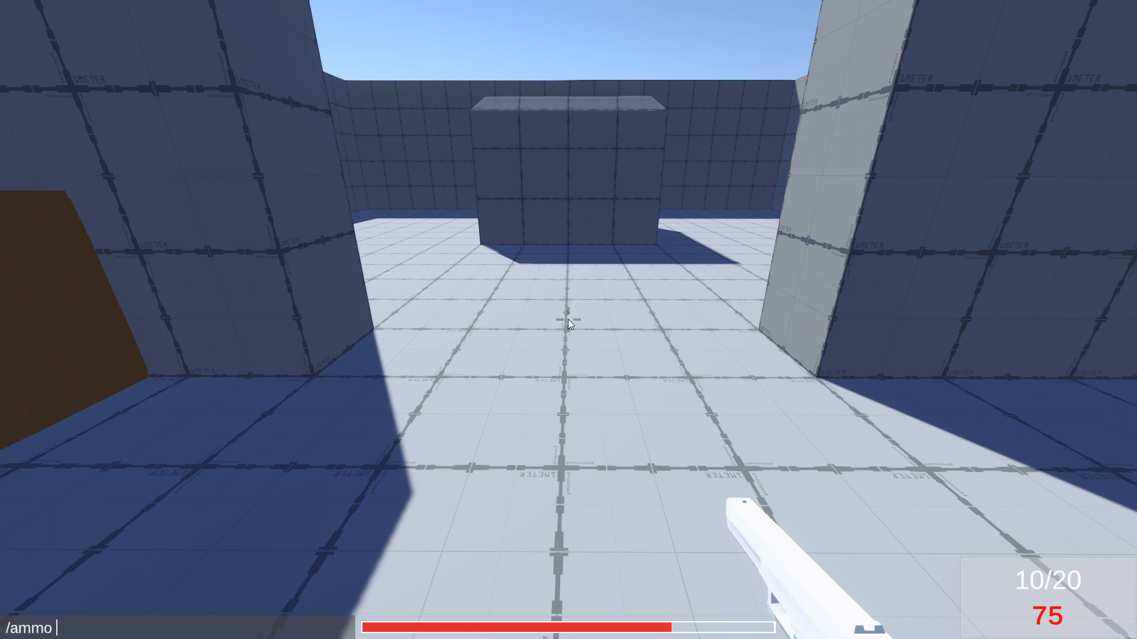
key(Return)
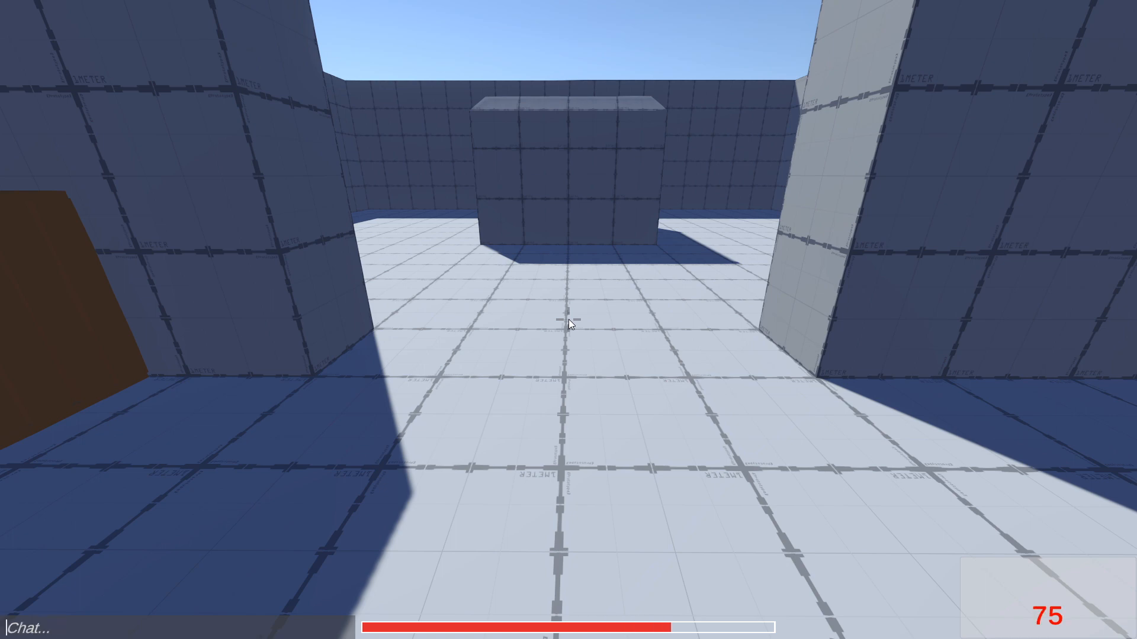
text(1)
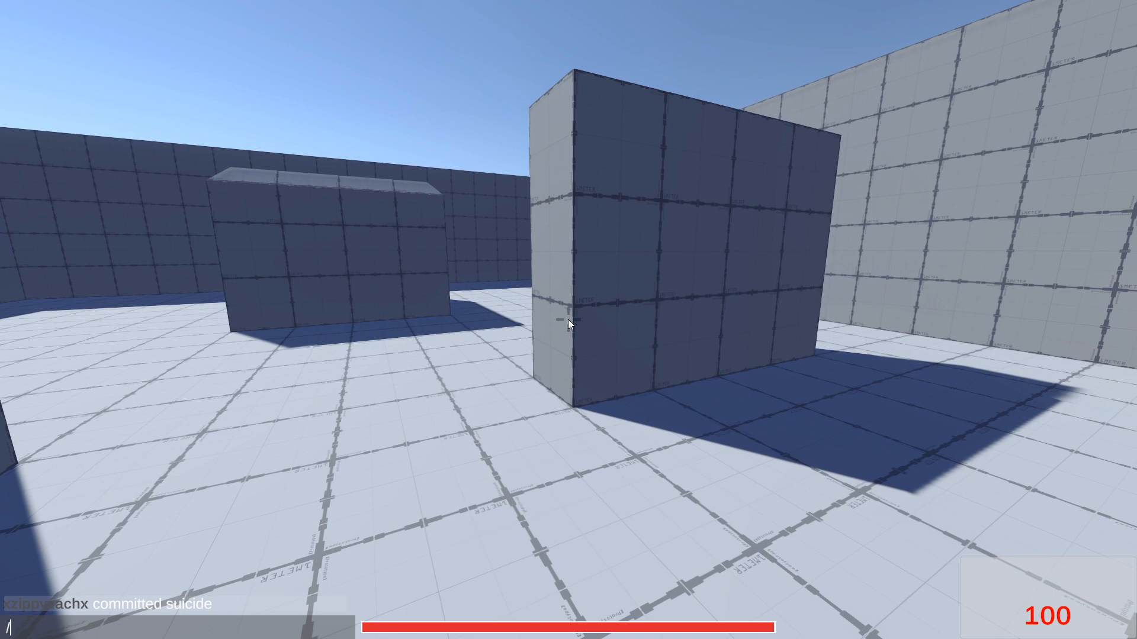
mouse_move(569, 324)
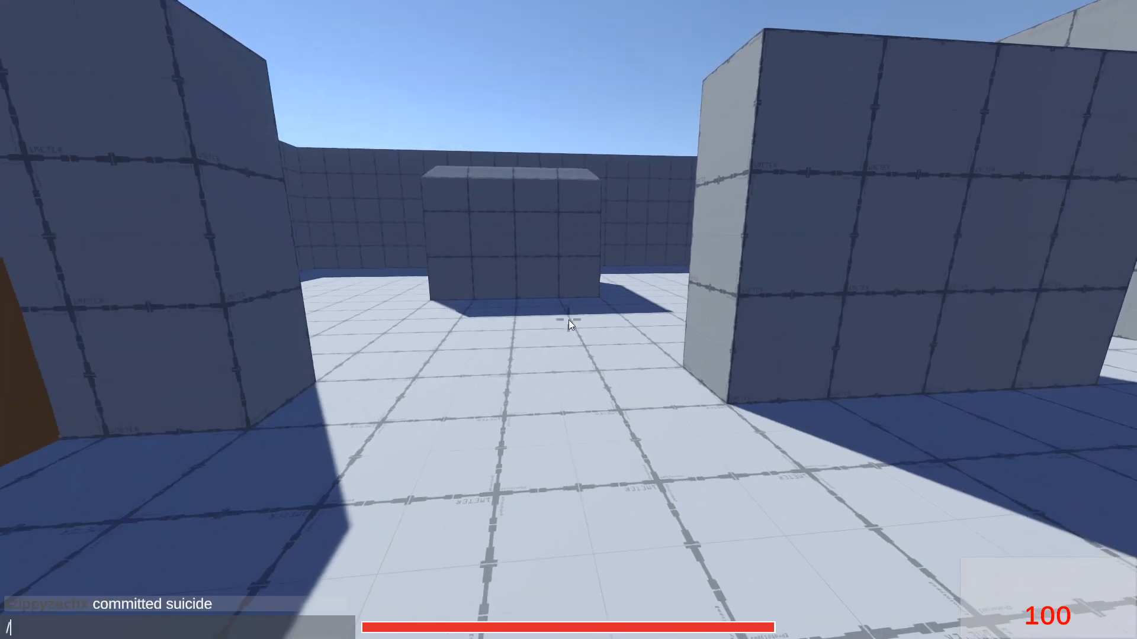
Step: Enter the /scene main command to load the grassy forest scene
text(scene)
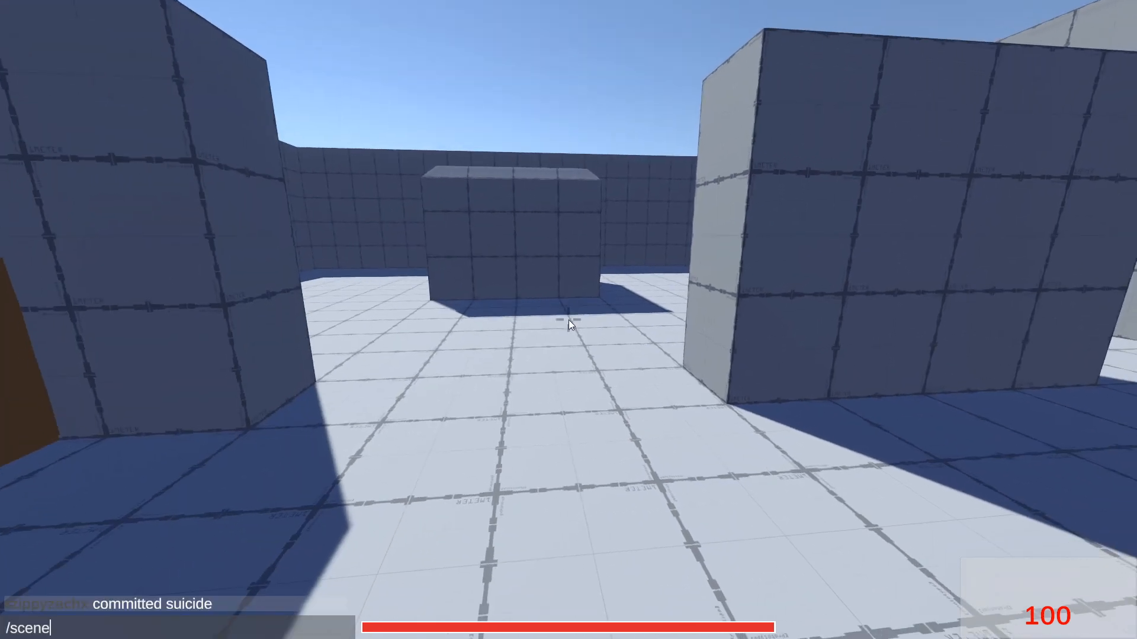
text(main)
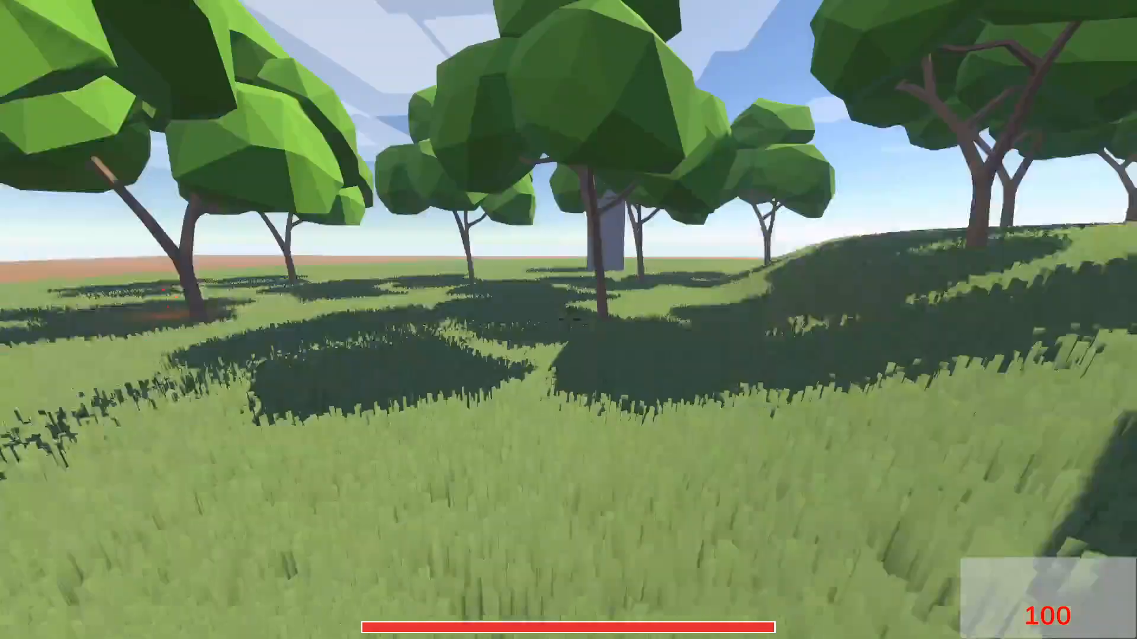
mouse_move(568, 319)
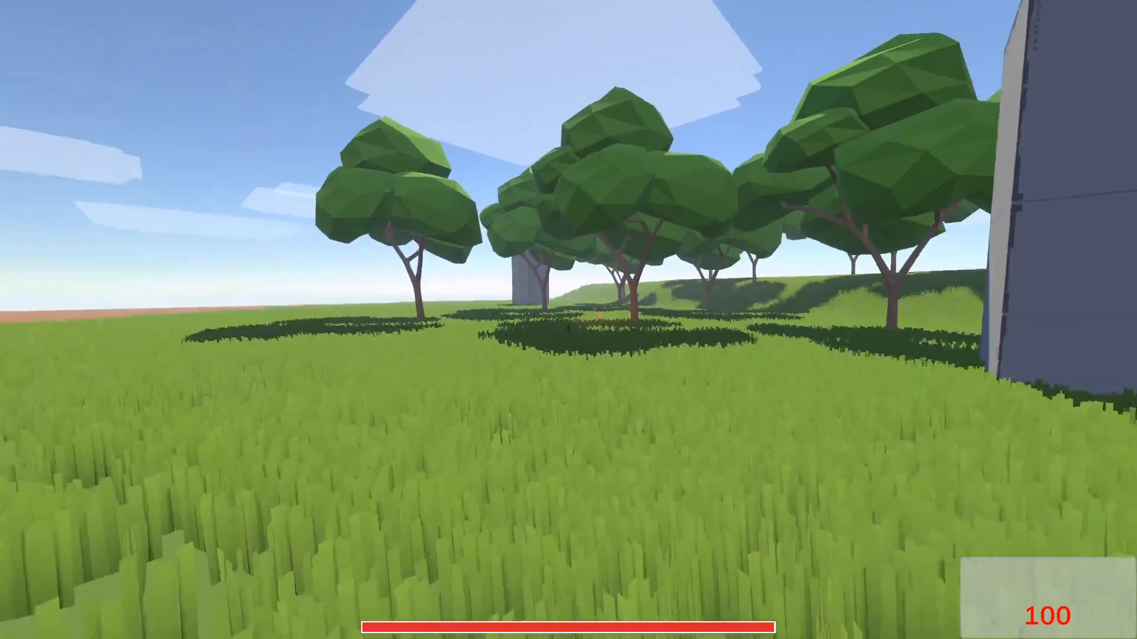
mouse_move(569, 320)
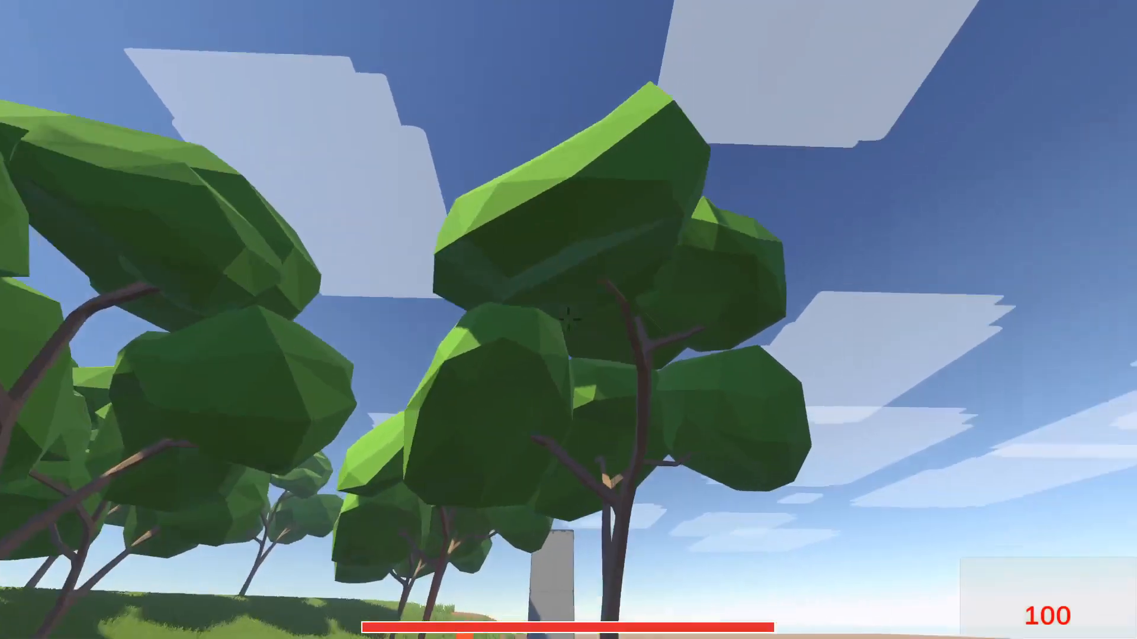
mouse_move(568, 320)
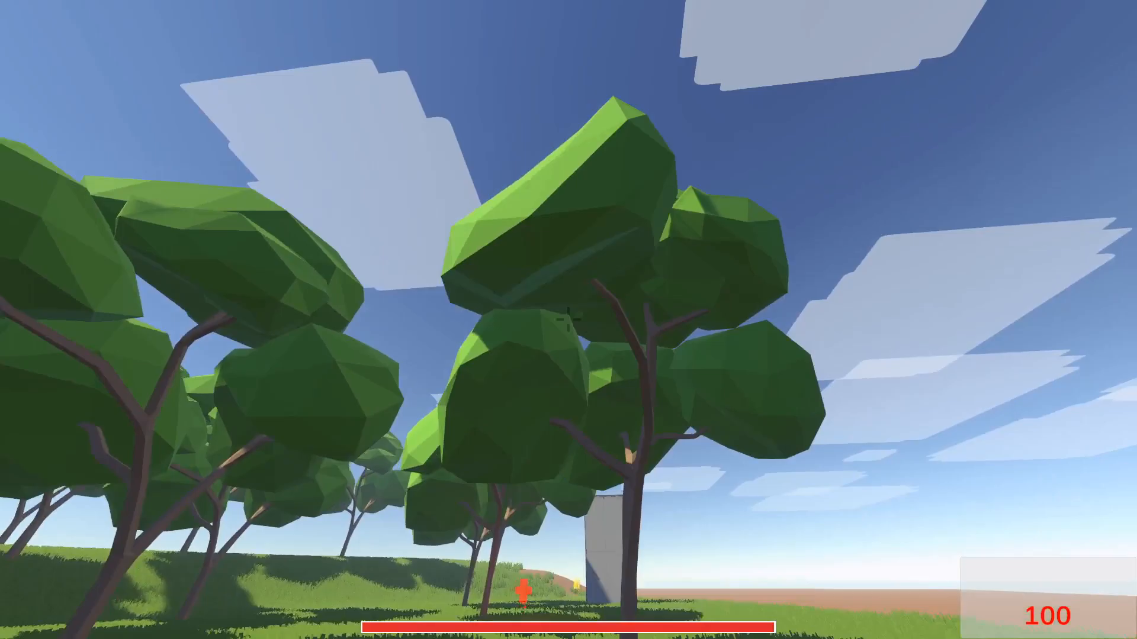
mouse_move(569, 319)
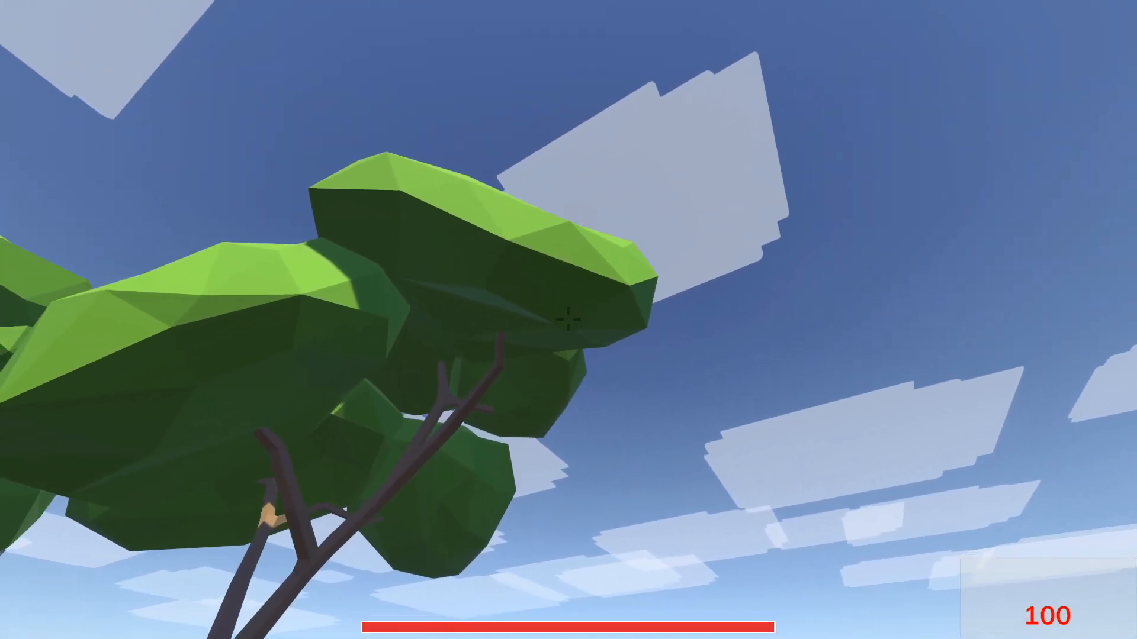
mouse_move(569, 320)
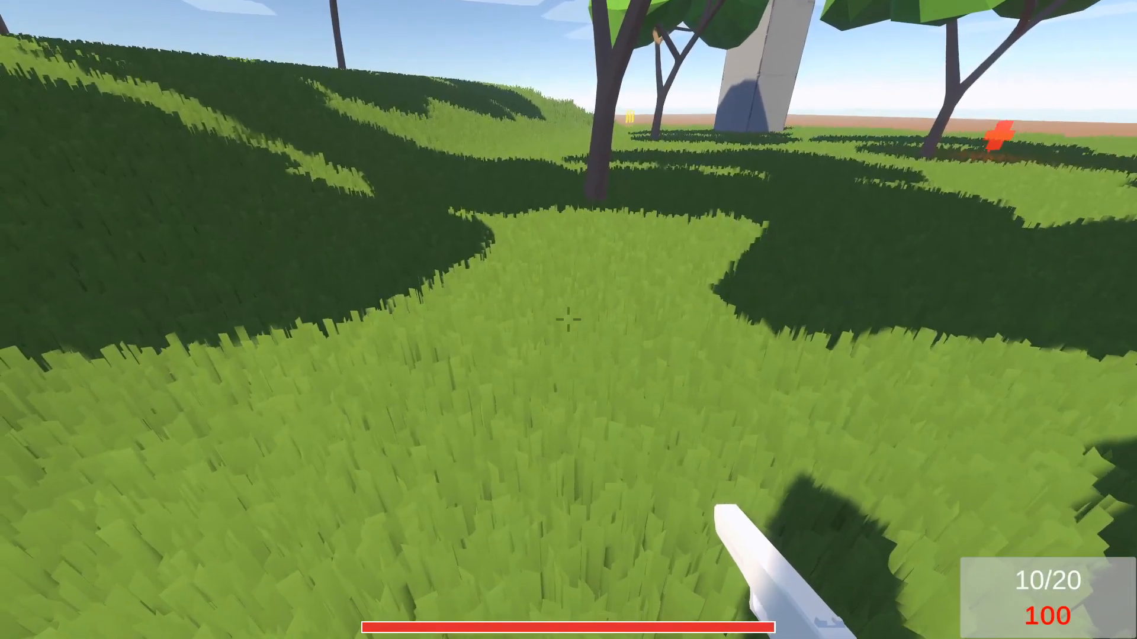
Step: Switch from the running forest scene back to the Unity editor with its terrain open
key(alt+tab)
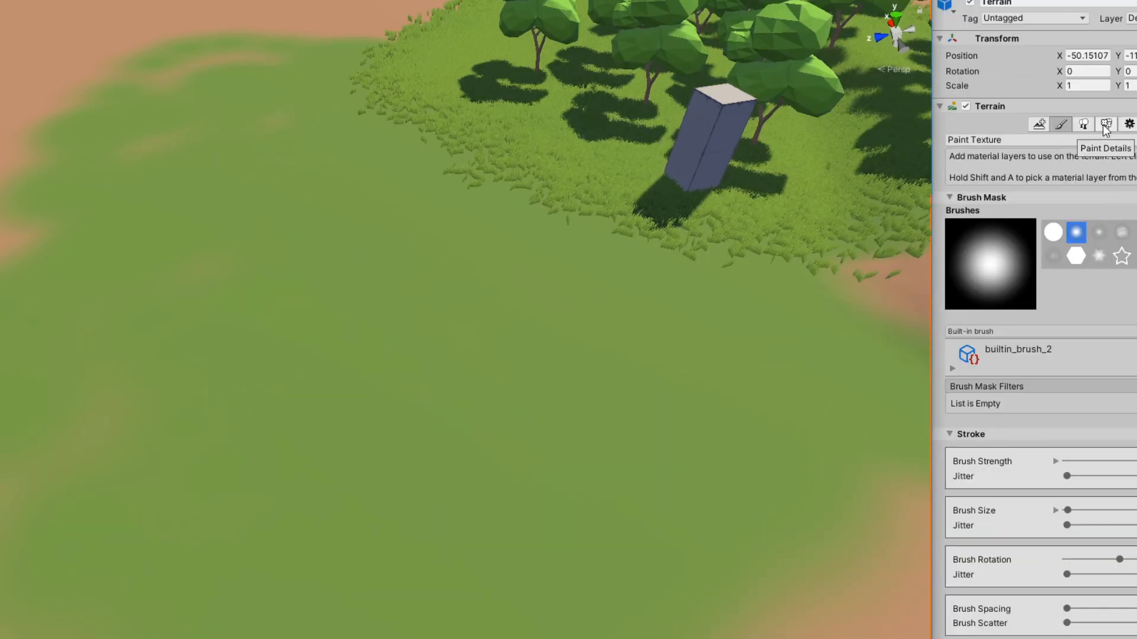
Step: Select Paint Details in the Terrain Inspector to paint grass on the terrain
click(1105, 124)
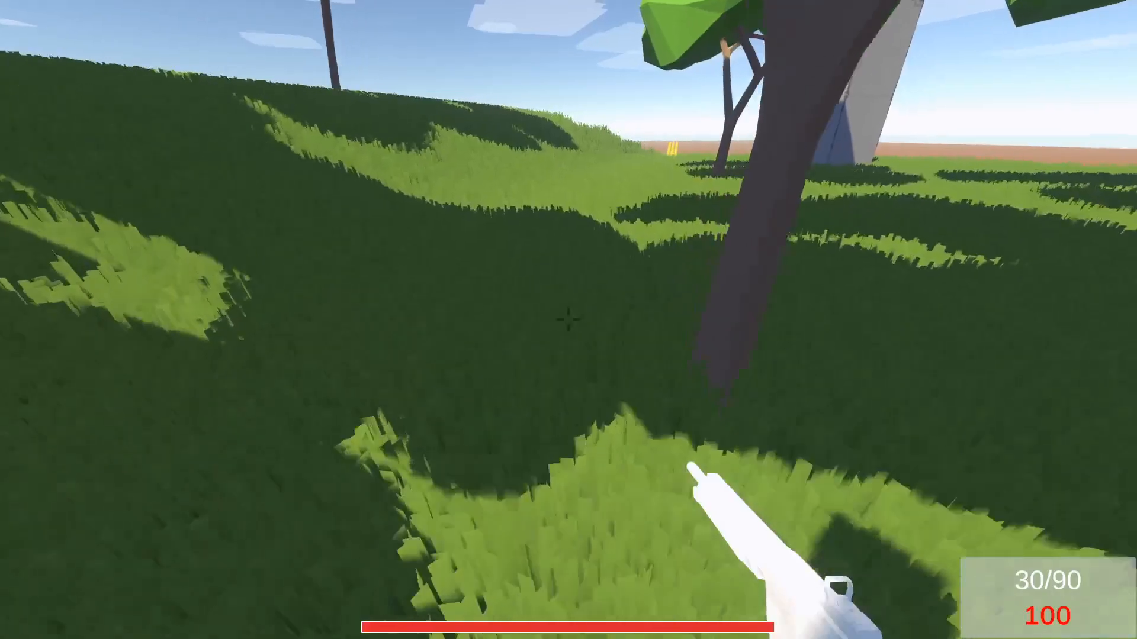
mouse_move(568, 319)
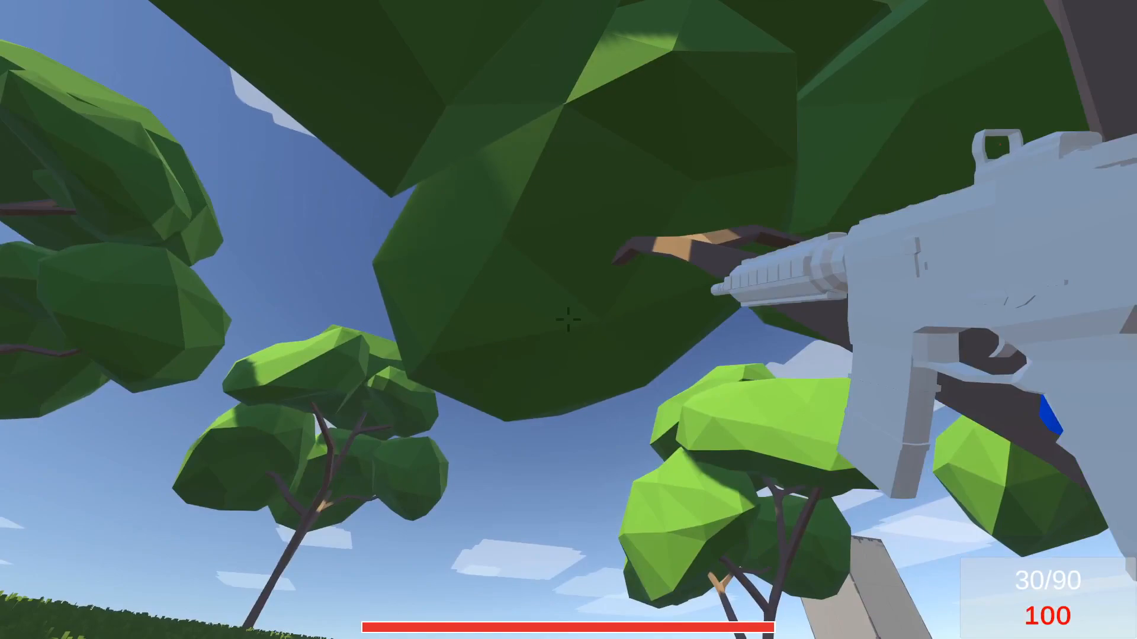
mouse_move(568, 320)
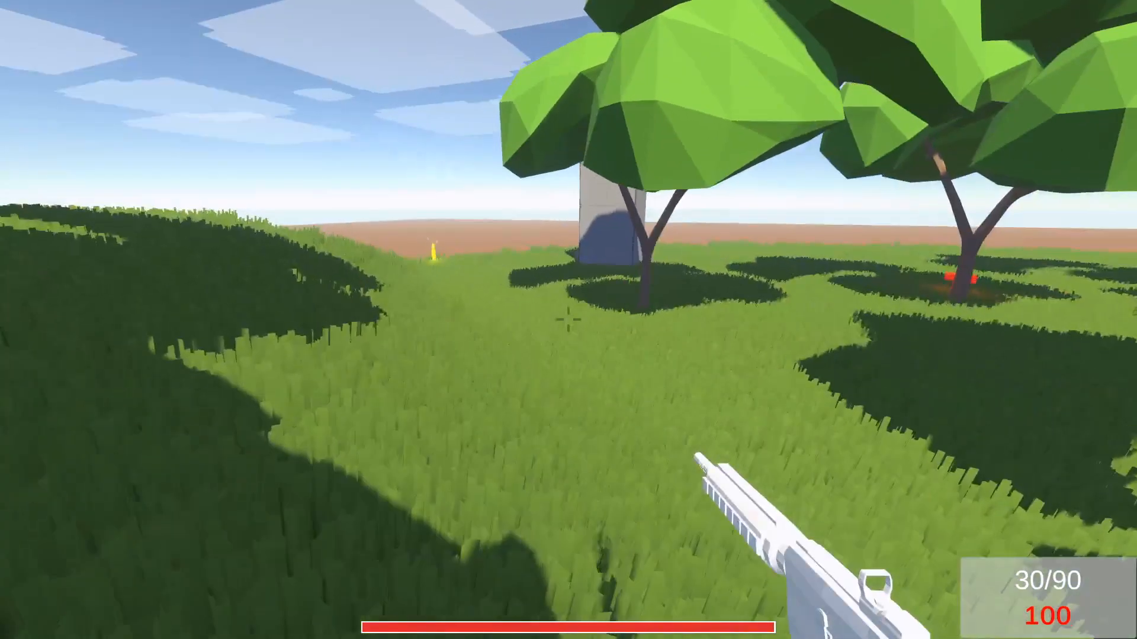
mouse_move(568, 320)
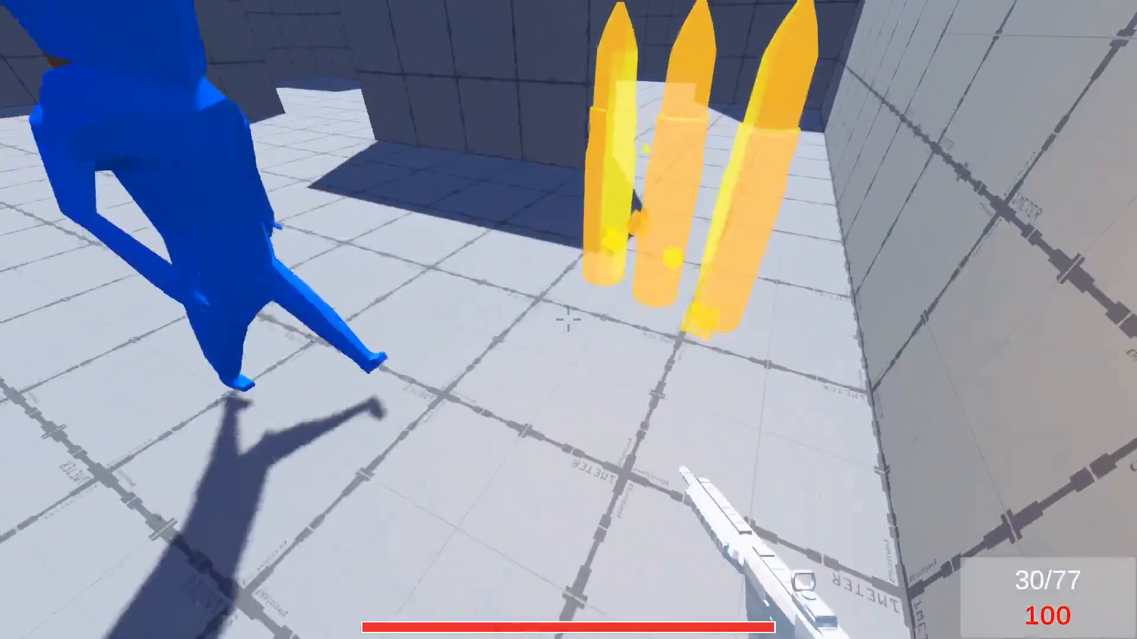
Step: Fire a pistol shot in the grey arena beside the blue player body and ammo pickup
click(569, 320)
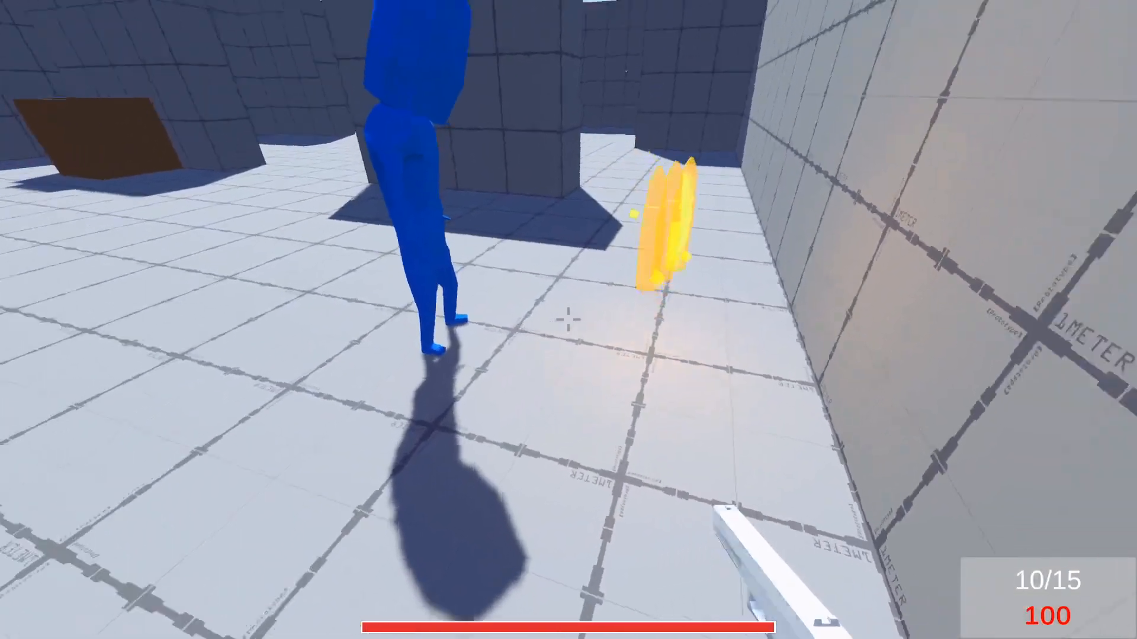